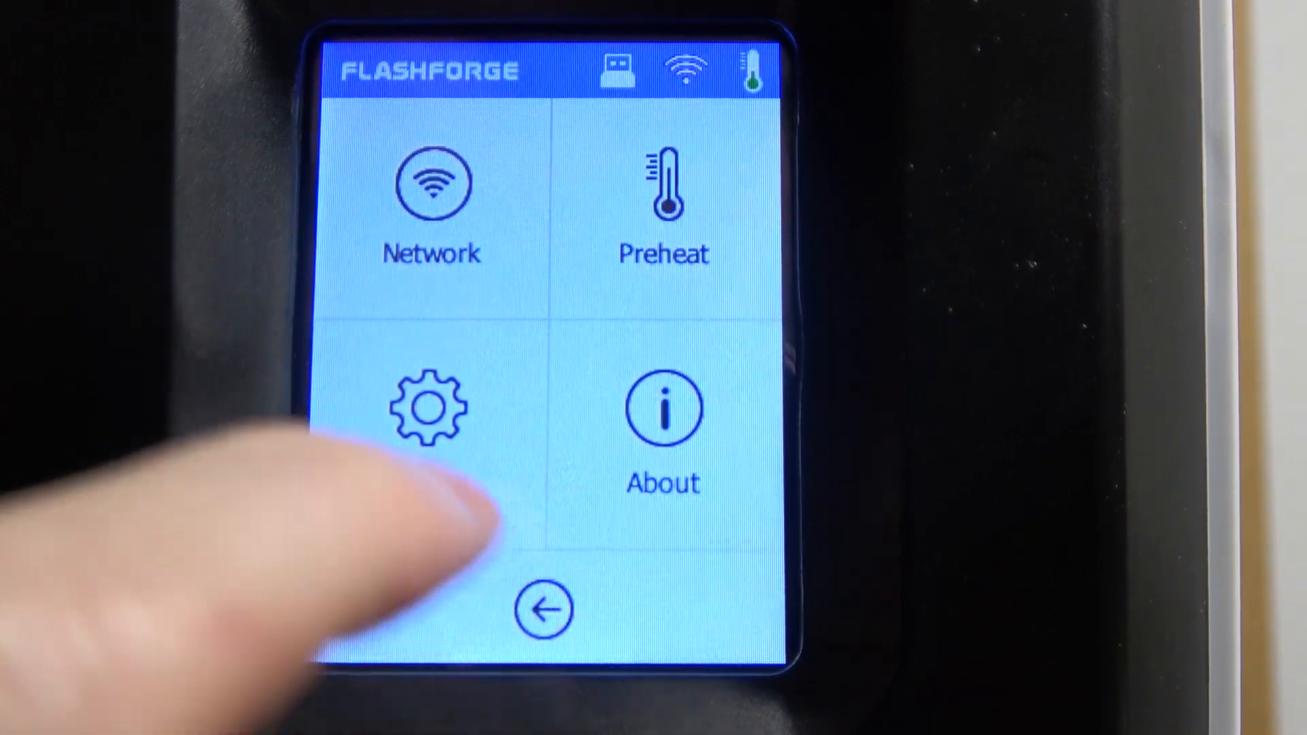
Enter Calibration from Settings, bringing the extruder to Z -0.40 for nozzle calibration
left_click(431, 408)
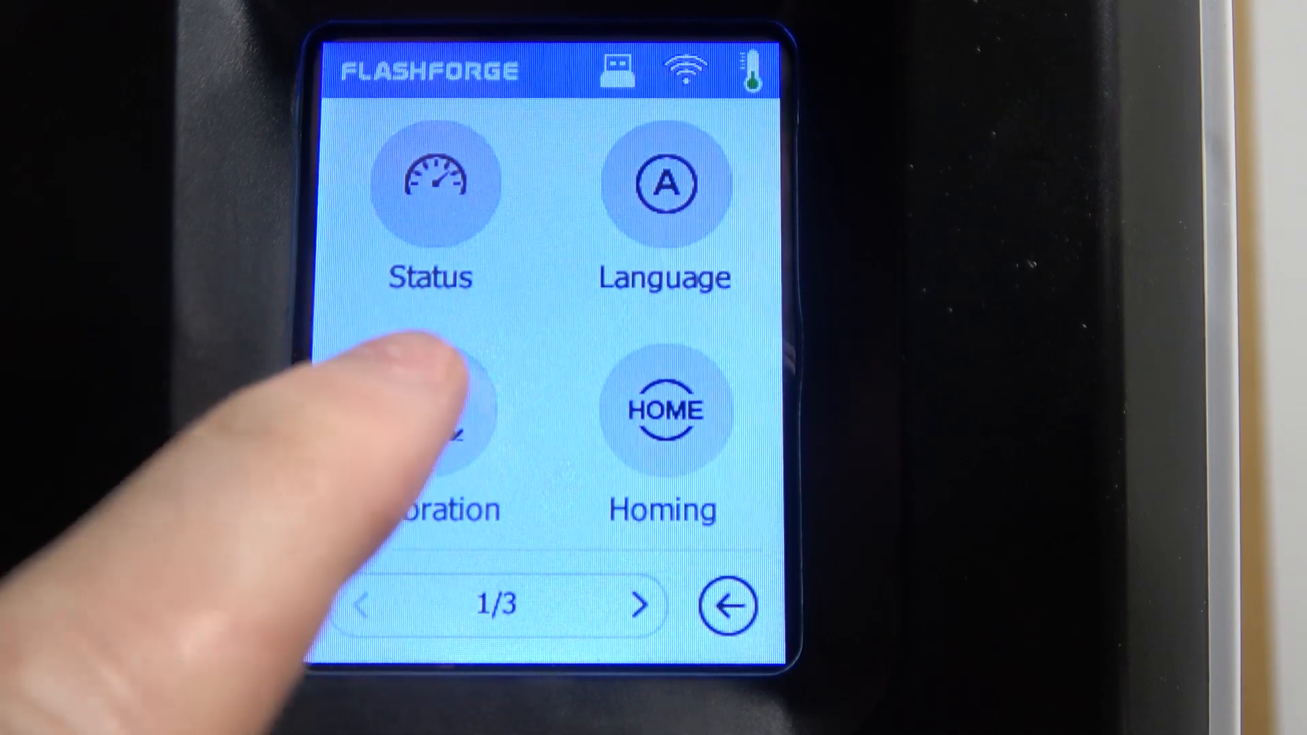
left_click(429, 408)
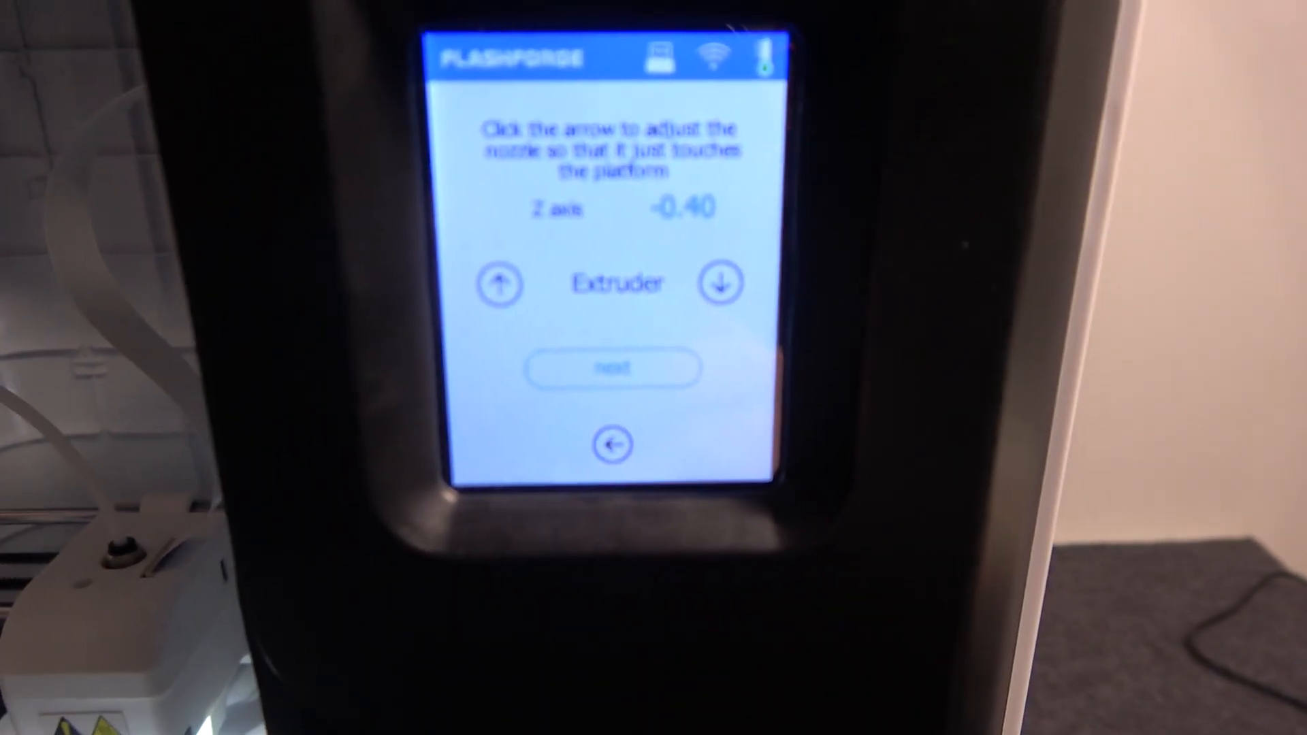
Nudge the extruder with the arrow so the nozzle just touches the platform at Z -0.40
left_click(612, 369)
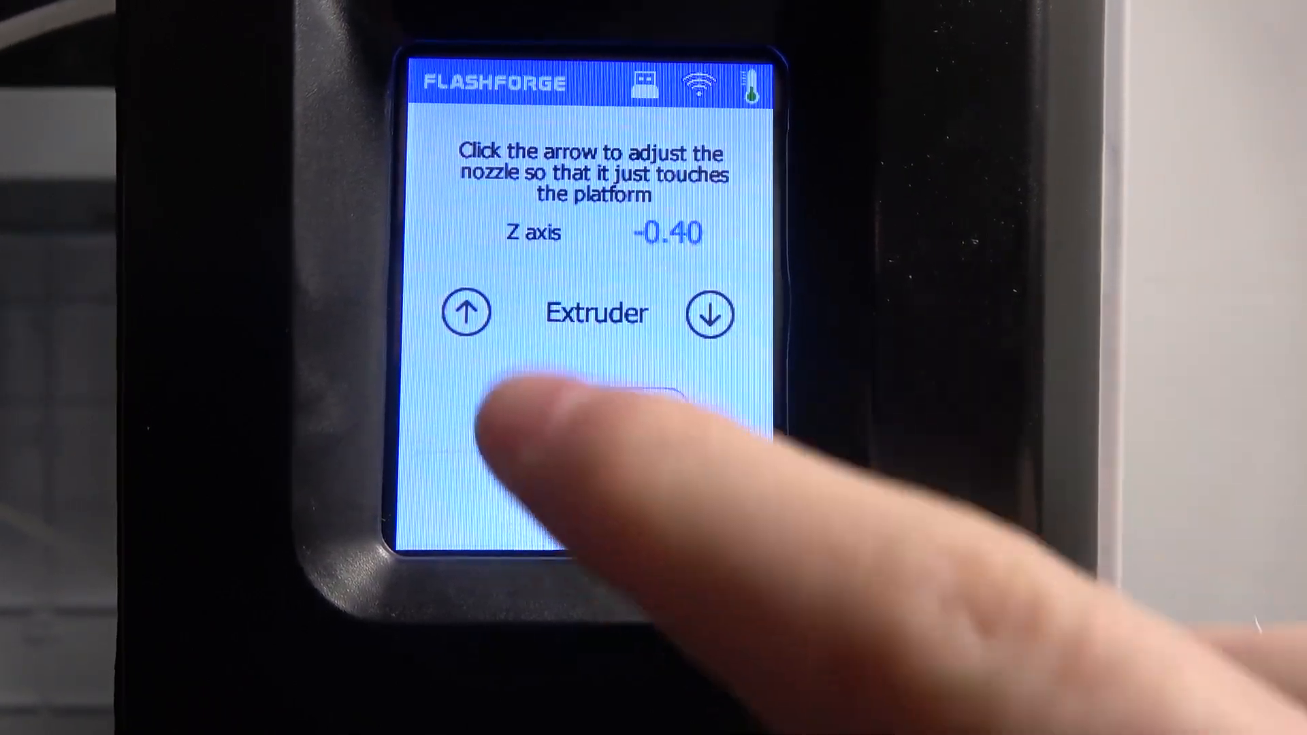
Confirm Next so the set height is stored and the extruder homes
left_click(584, 400)
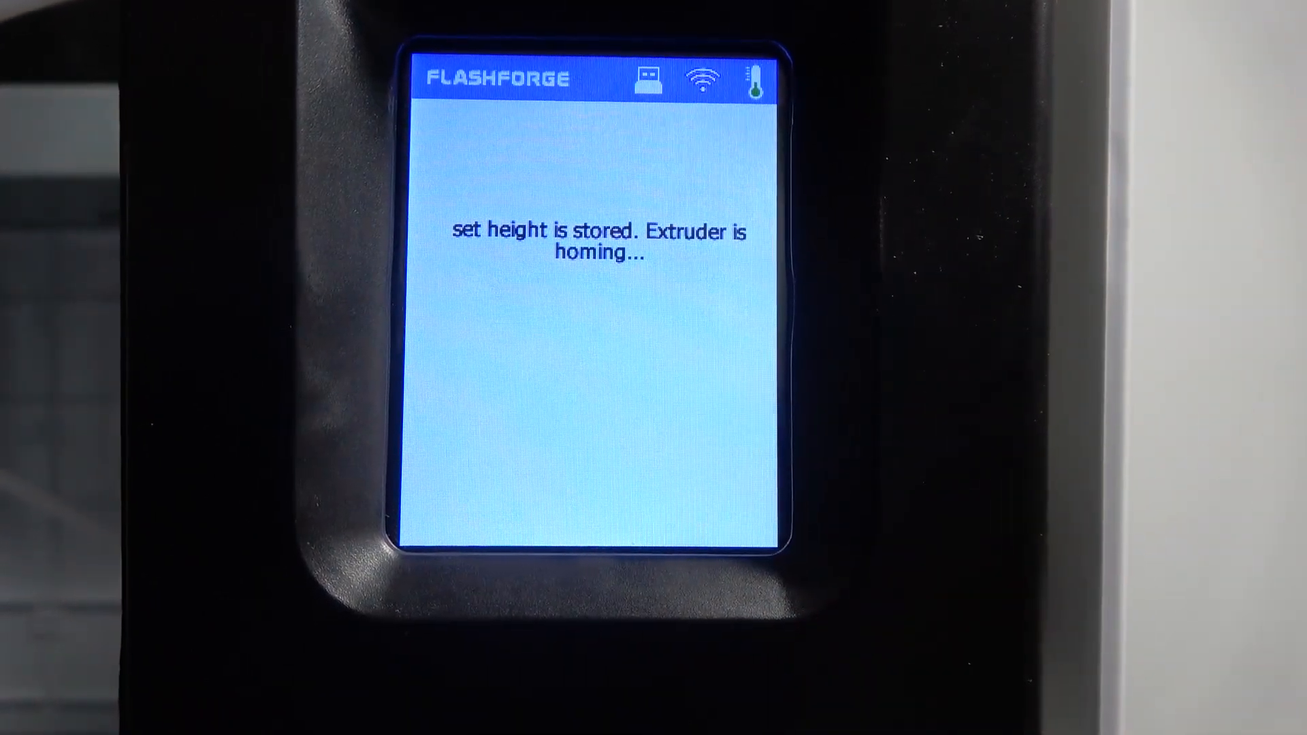